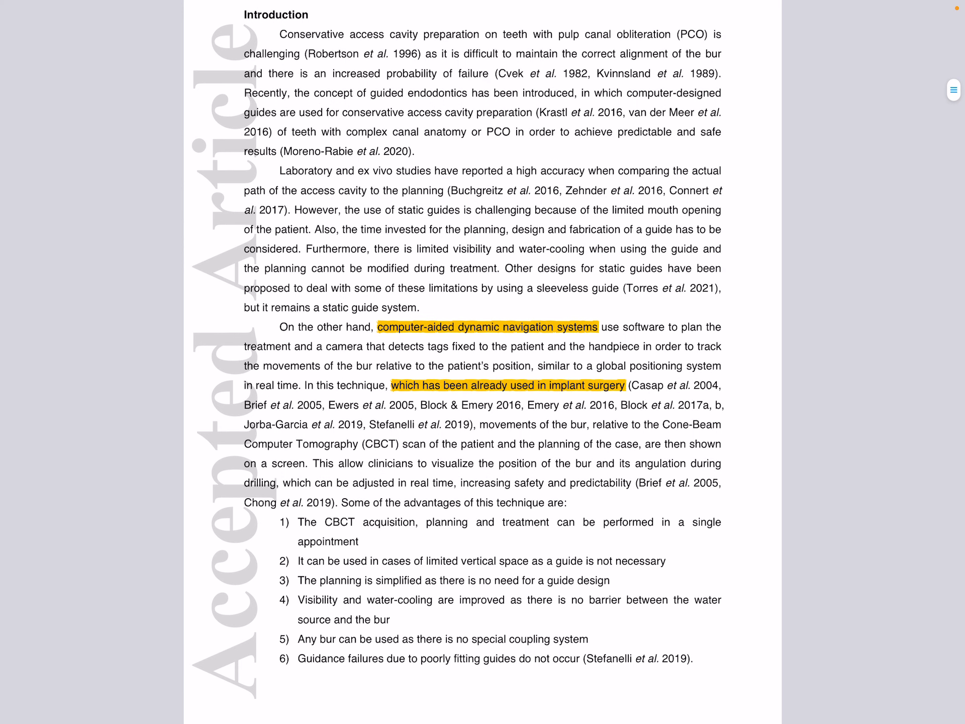
pyautogui.scroll(-3)
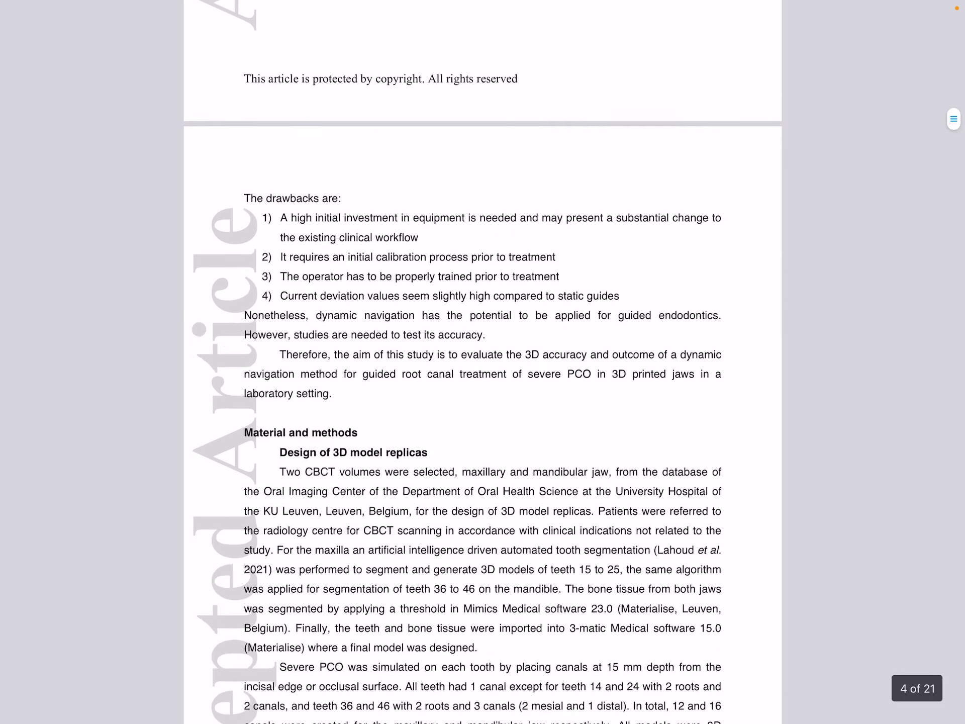
pyautogui.scroll(-3)
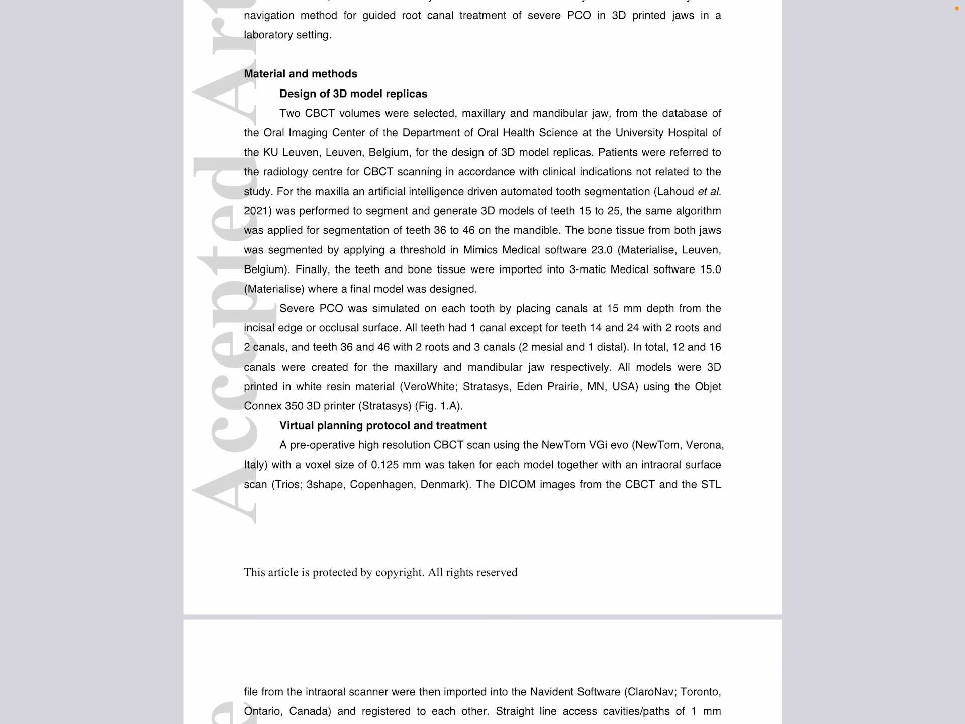
pyautogui.scroll(-3)
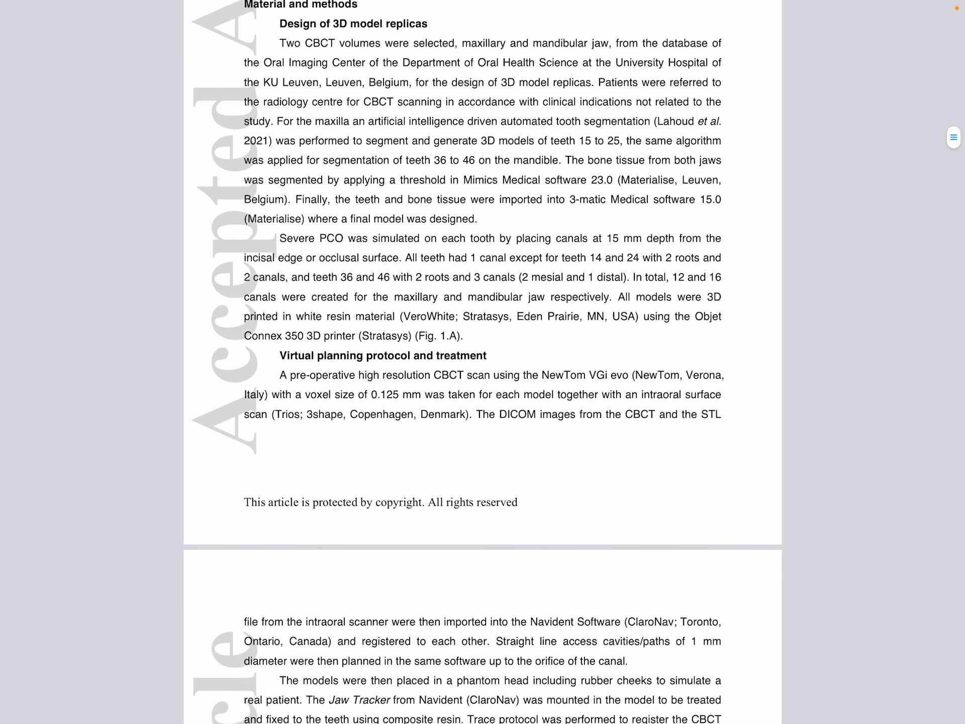
pyautogui.scroll(-3)
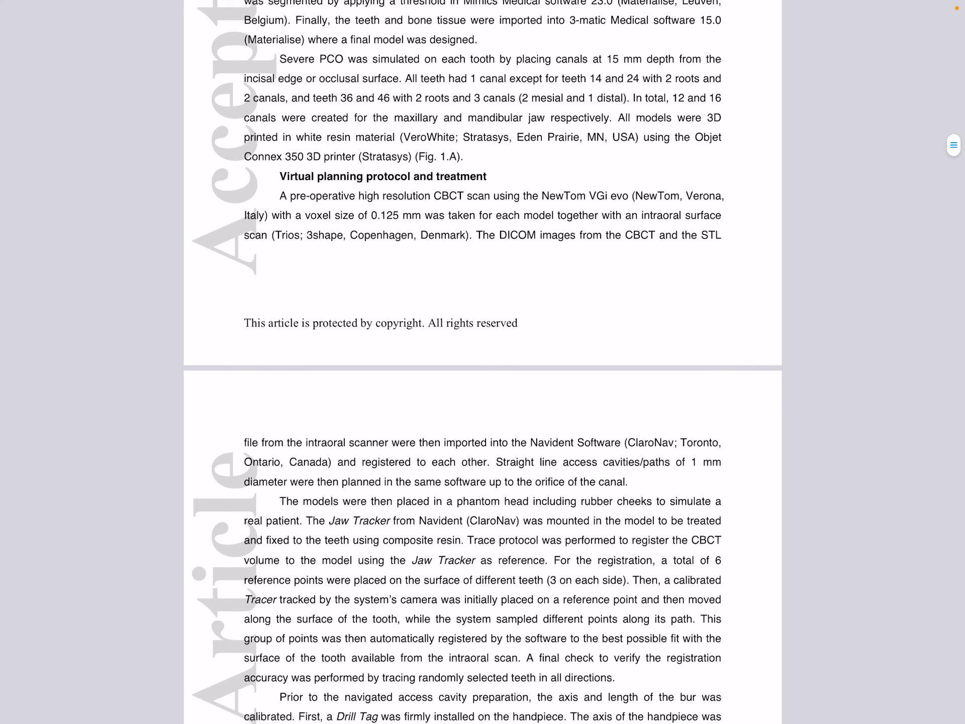
pyautogui.scroll(-3)
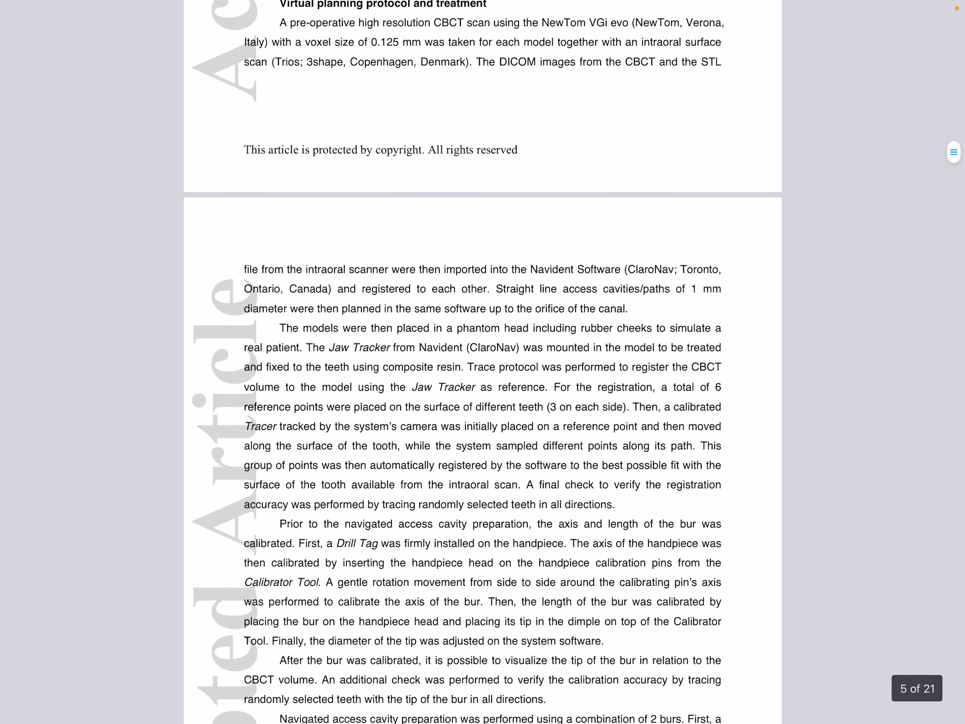
pyautogui.scroll(-3)
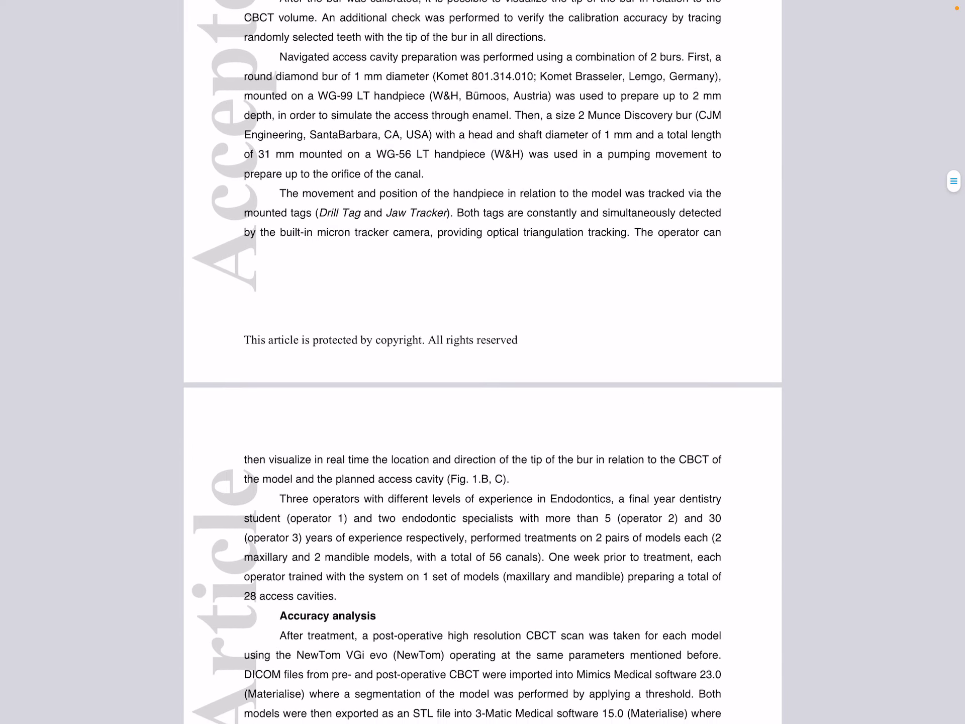
pyautogui.scroll(-3)
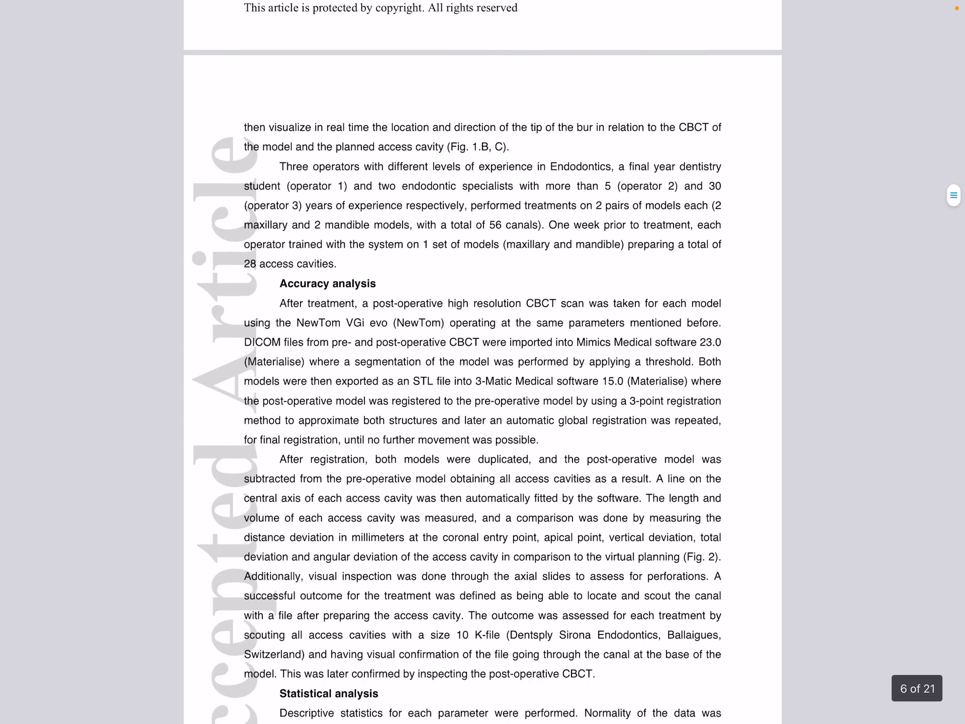
pyautogui.scroll(-3)
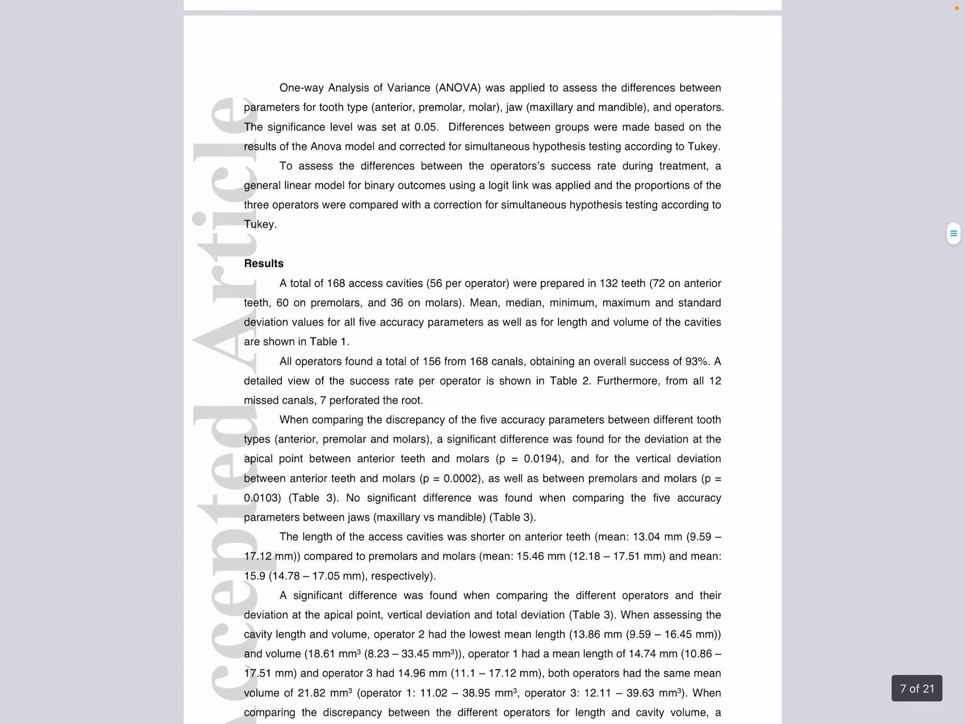
pyautogui.scroll(-3)
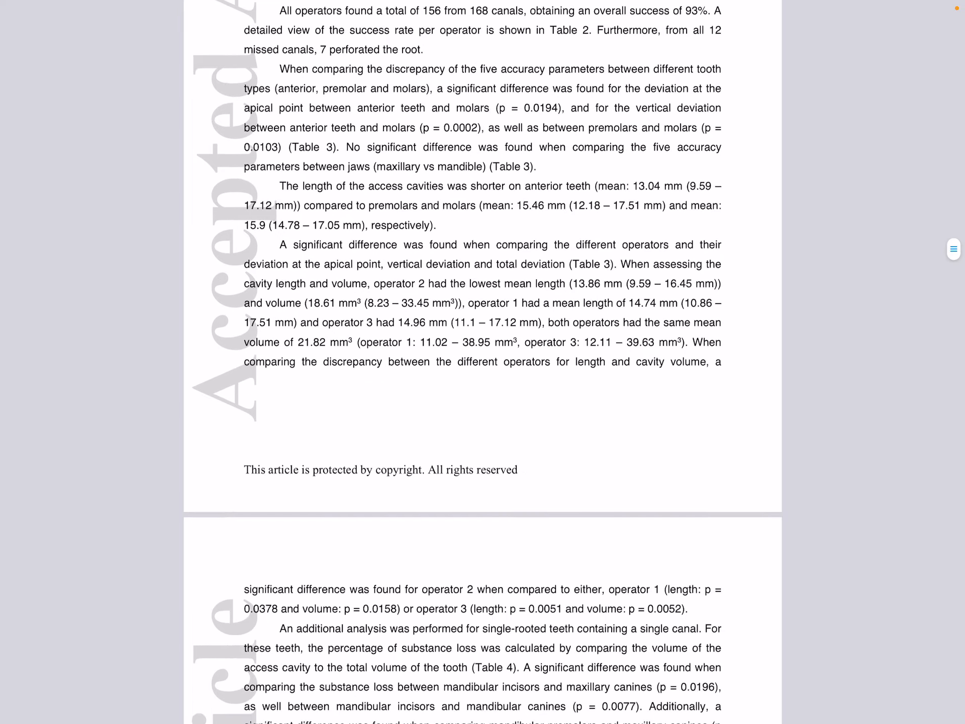
pyautogui.scroll(-3)
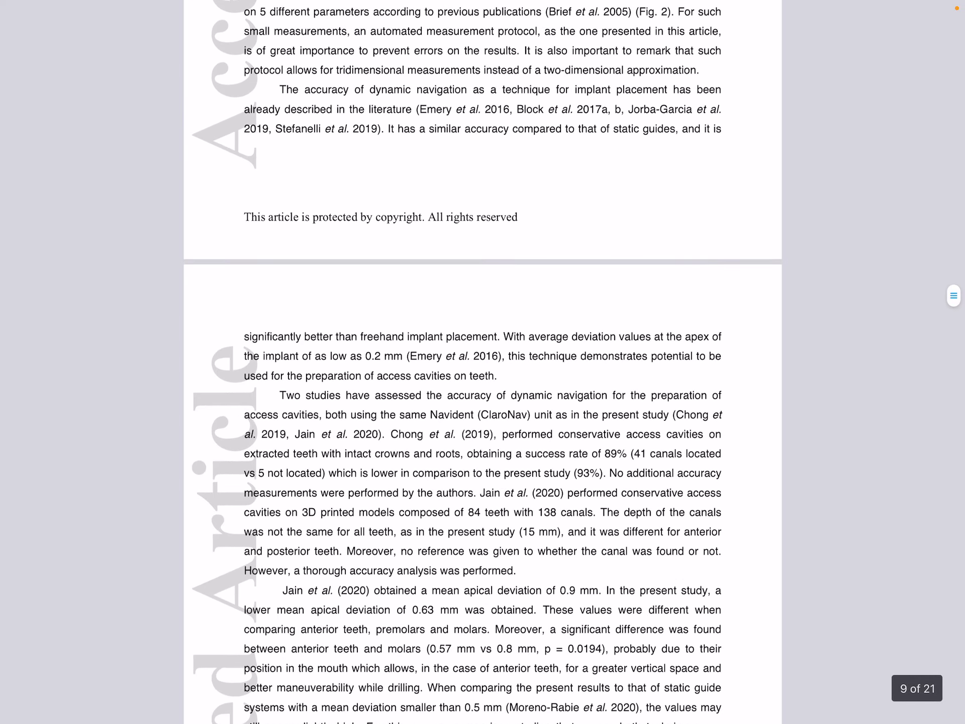
pyautogui.scroll(-3)
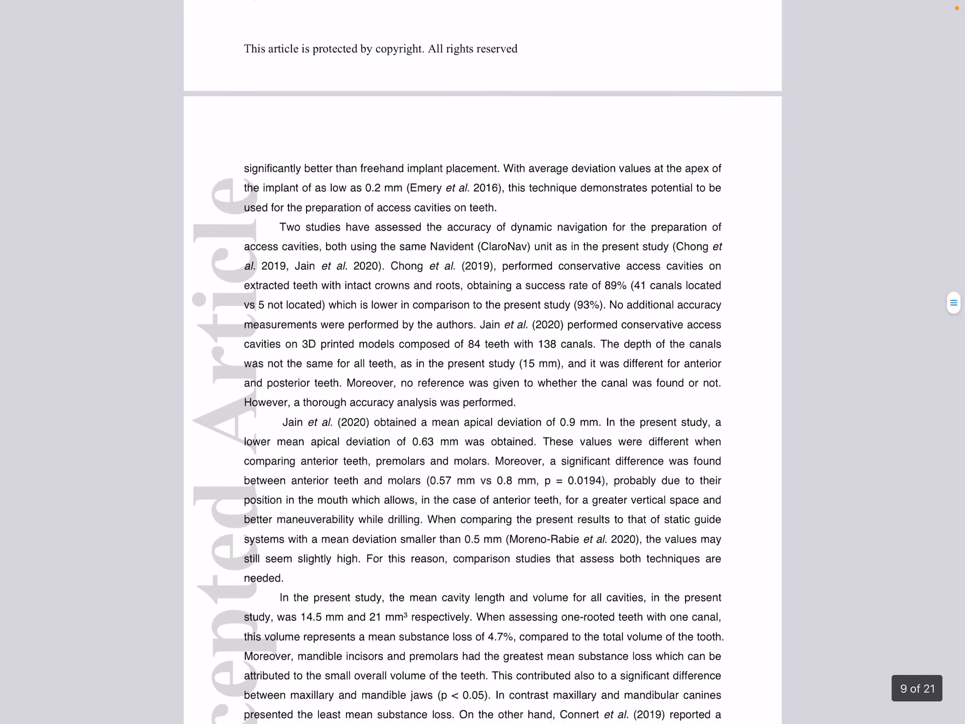
pyautogui.scroll(-3)
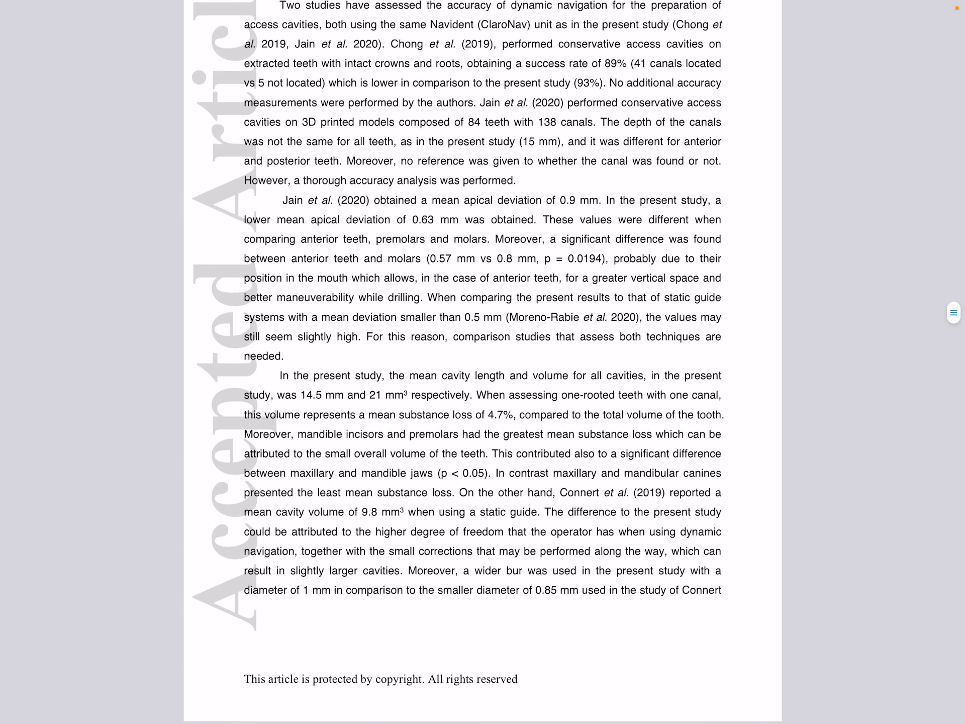
pyautogui.scroll(-3)
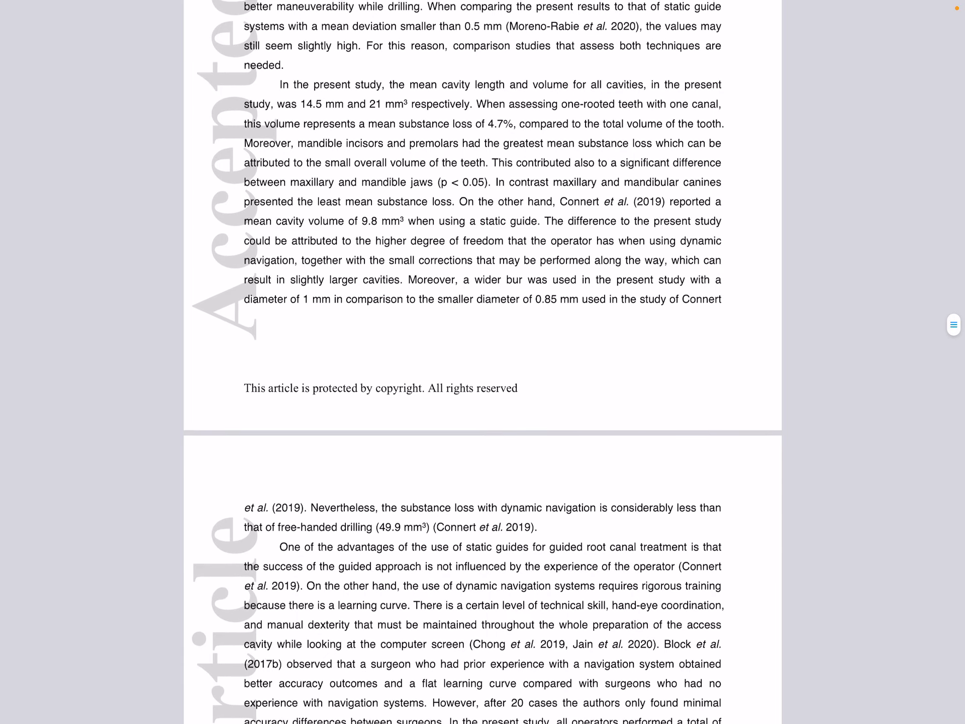
pyautogui.scroll(-3)
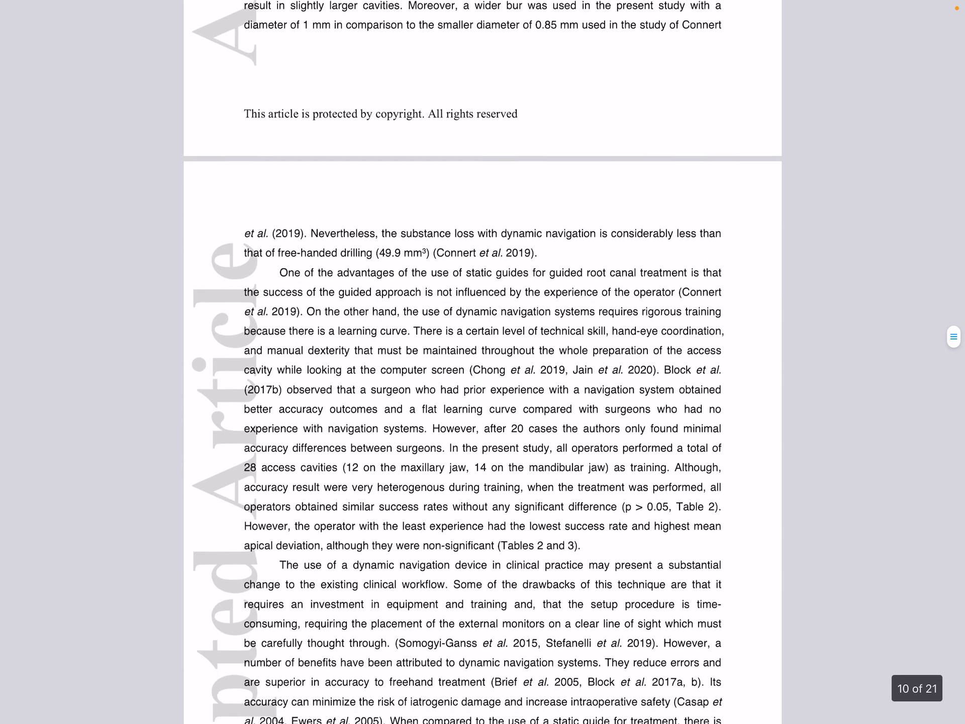
pyautogui.scroll(-3)
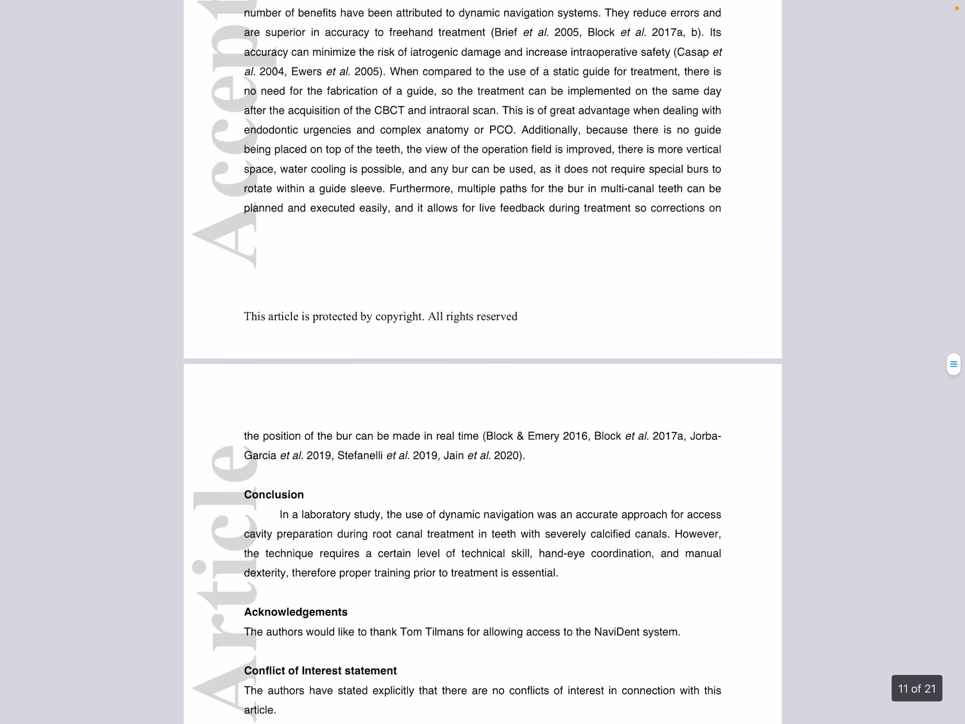